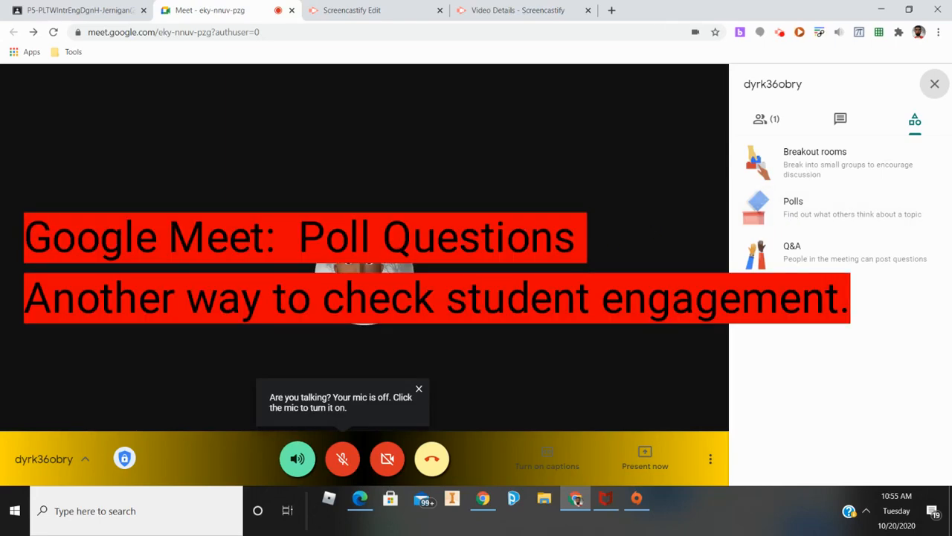
- Start a new poll from the meeting's Activities panel
click(934, 84)
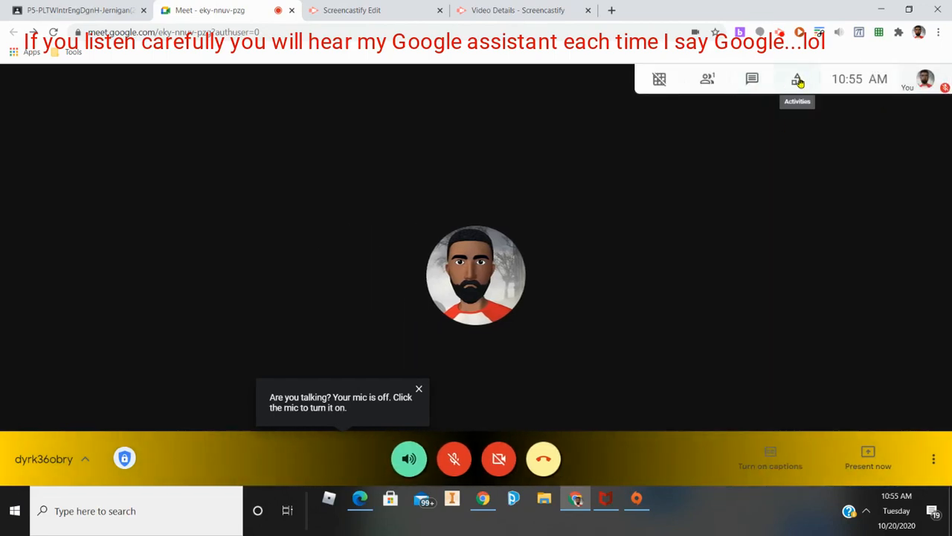
click(420, 388)
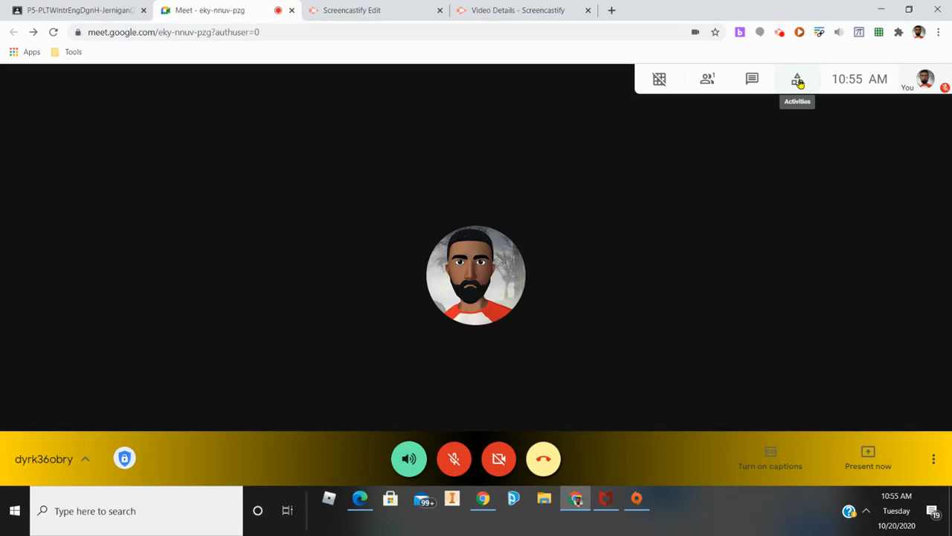
click(798, 78)
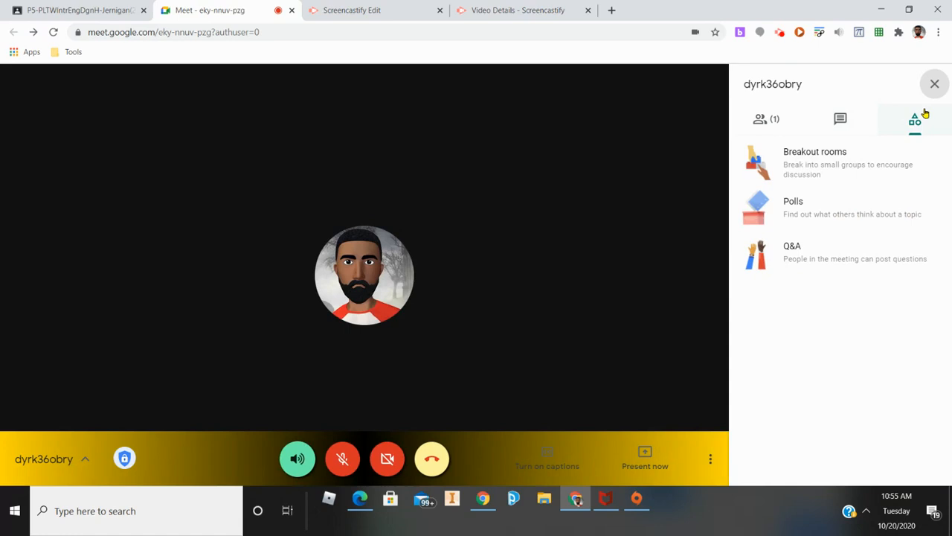
mouse_move(818, 162)
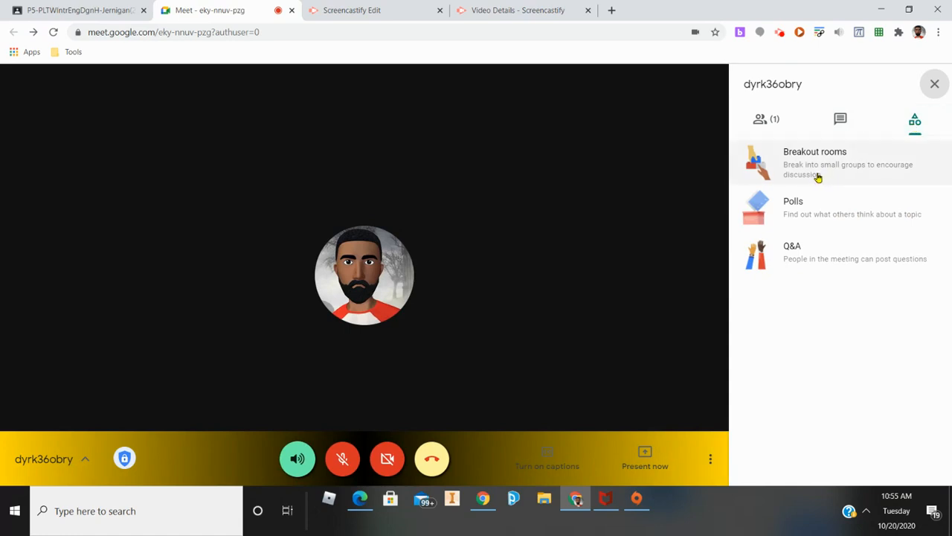
mouse_move(802, 247)
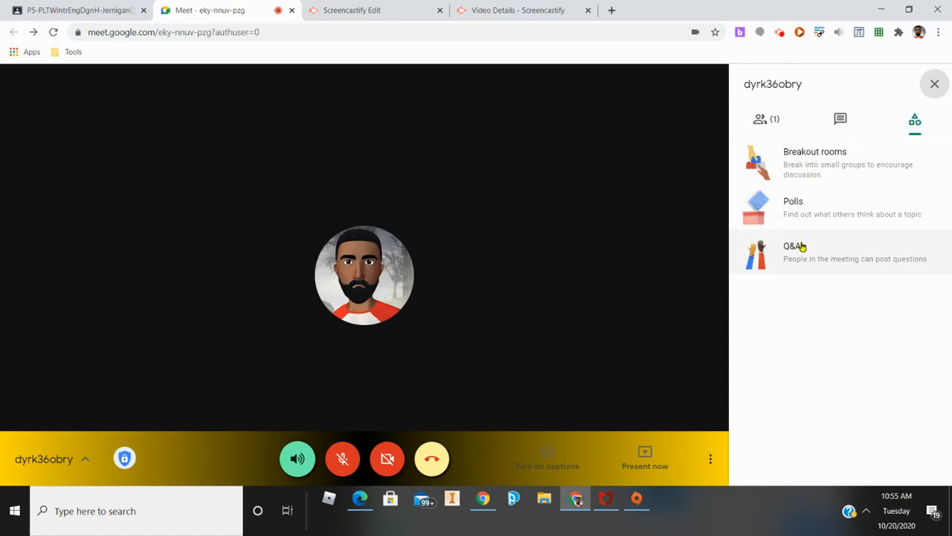
click(793, 206)
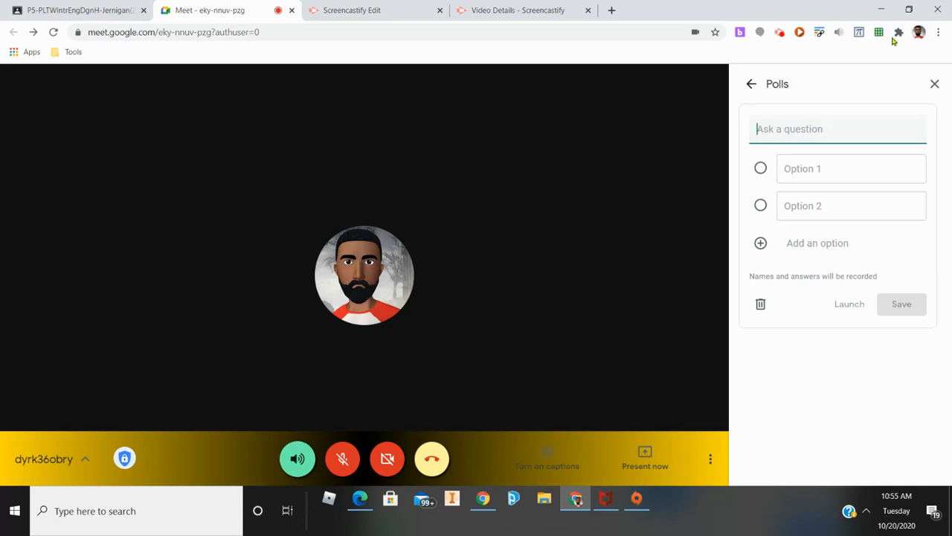
mouse_move(780, 32)
text(Repeatedly following the same process when documenting in our engineering notebooks is called ____.)
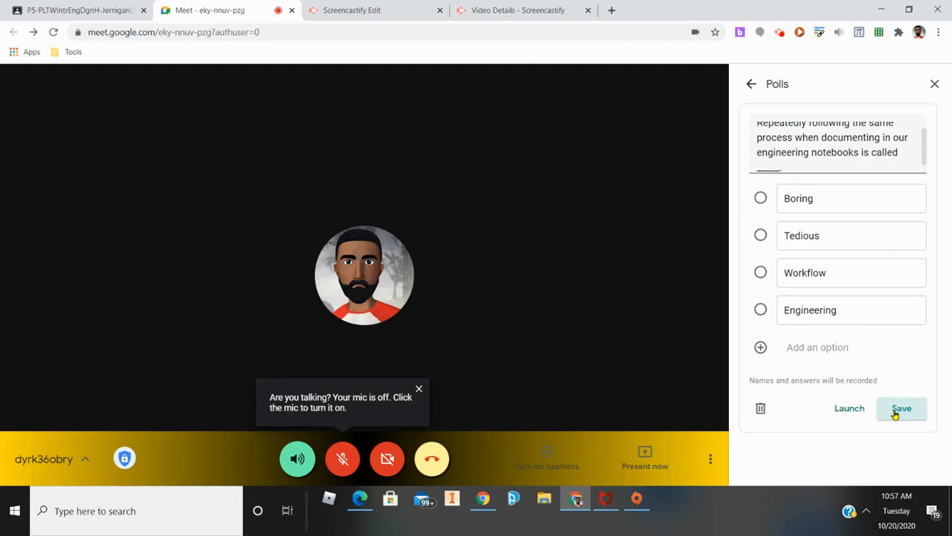
- Save the poll asking what repeating the same documentation process is called, options Boring, Tedious, Workflow, Engineering
click(902, 408)
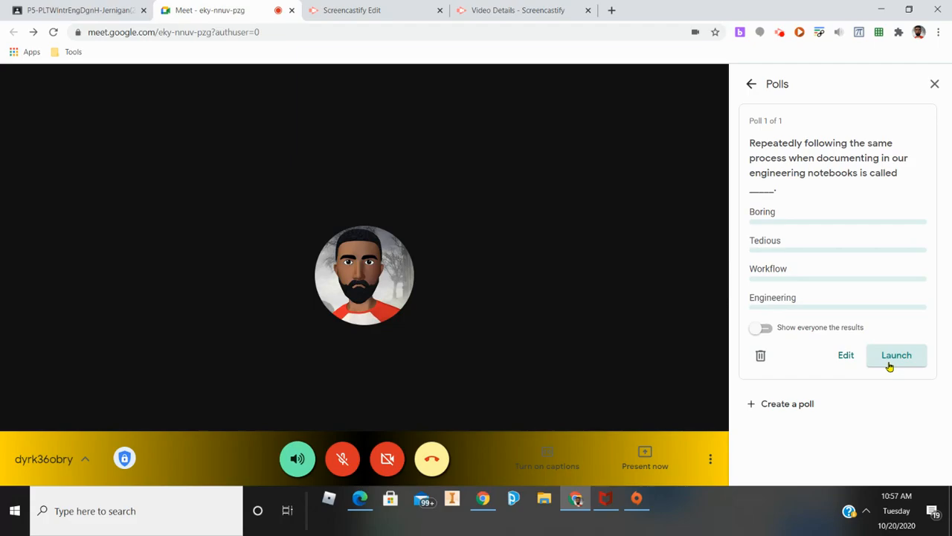
- Launch the saved poll so participants vote and live counts appear
click(895, 354)
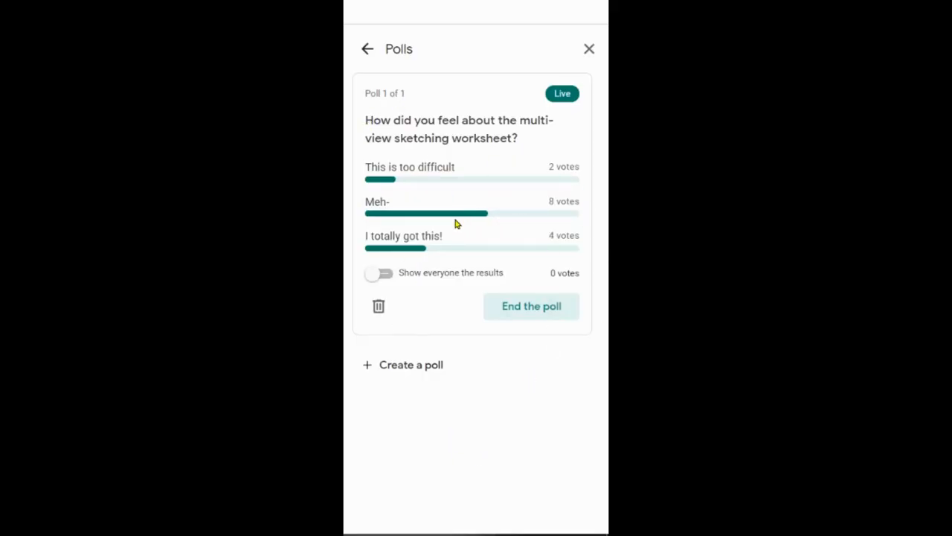
mouse_move(484, 356)
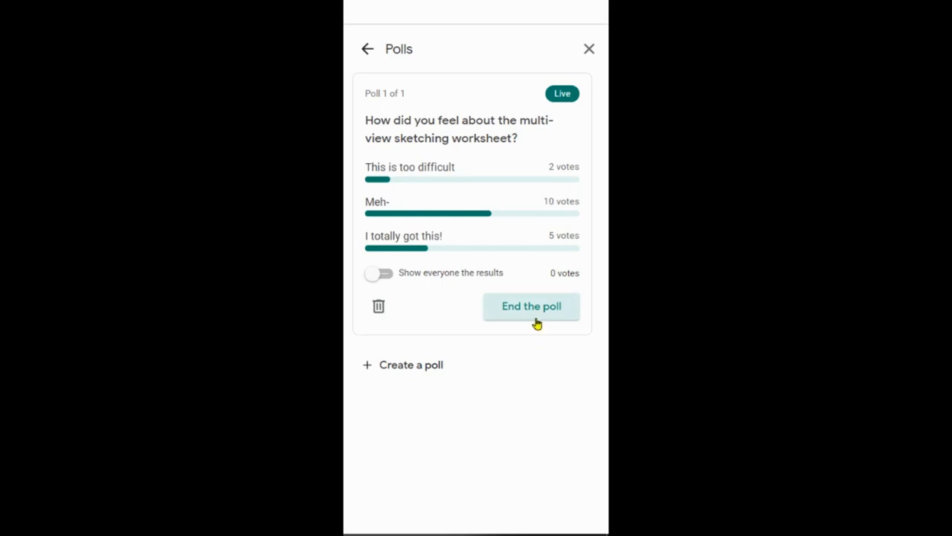
mouse_move(437, 449)
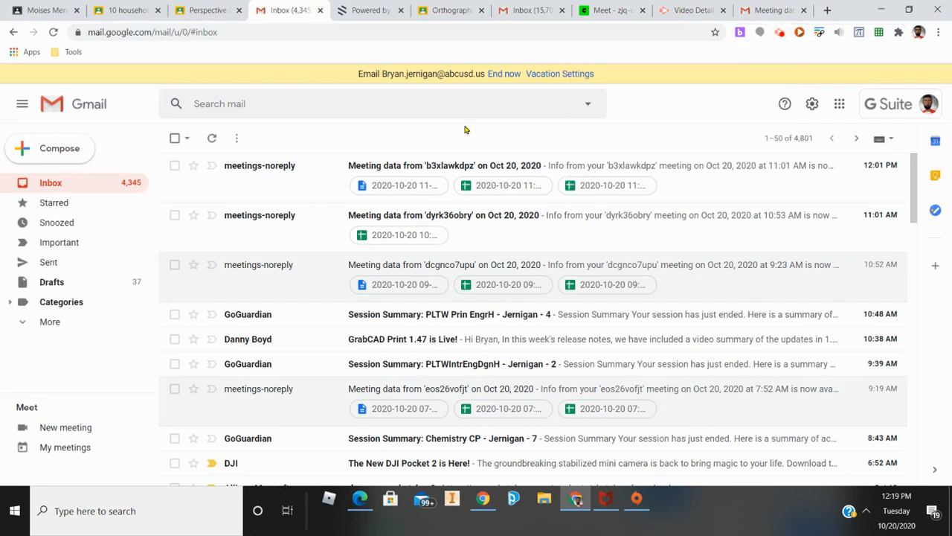
mouse_move(479, 130)
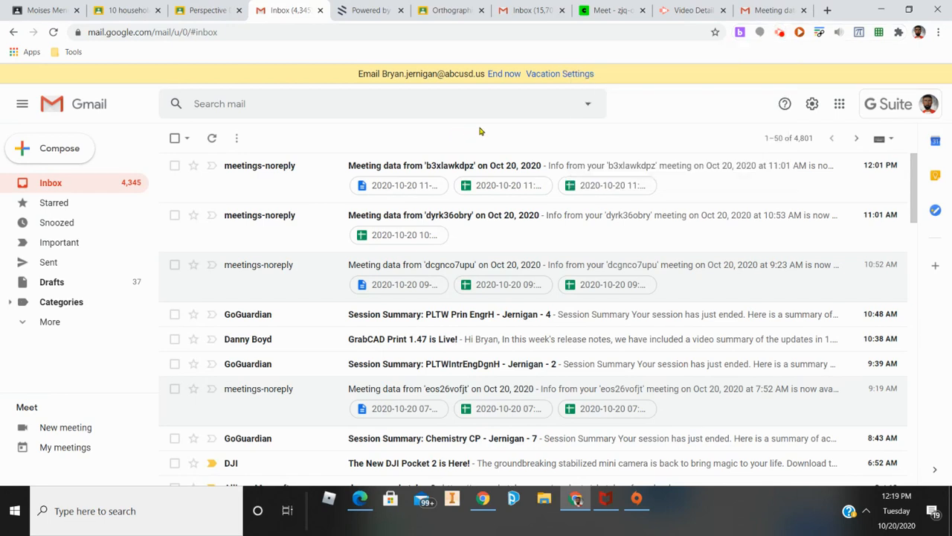
mouse_move(379, 179)
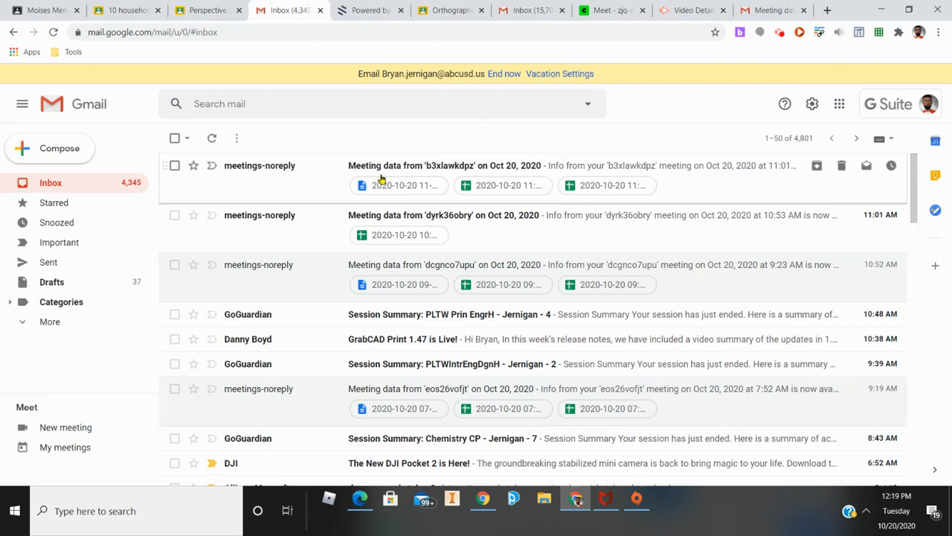
- Open the latest Oct 20 meeting data email with Questions and Polling results links
click(444, 166)
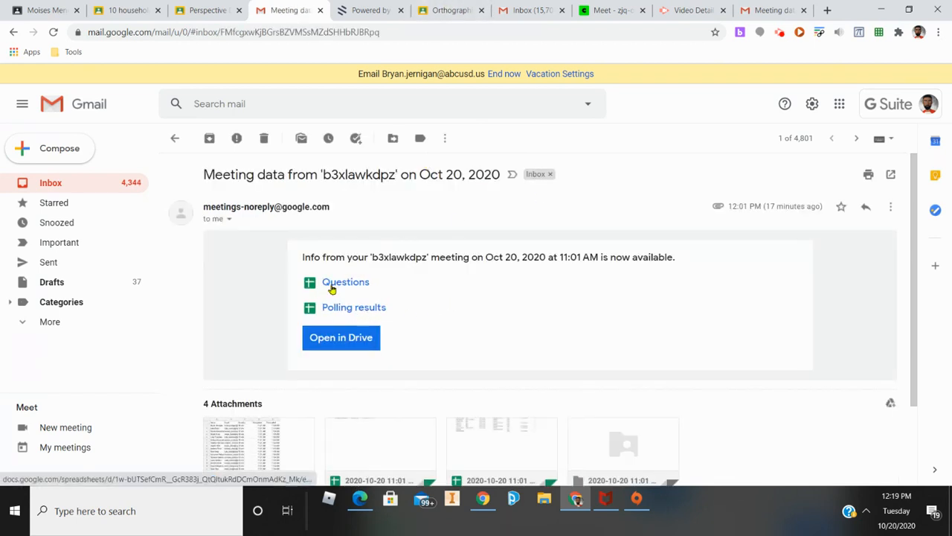
mouse_move(372, 312)
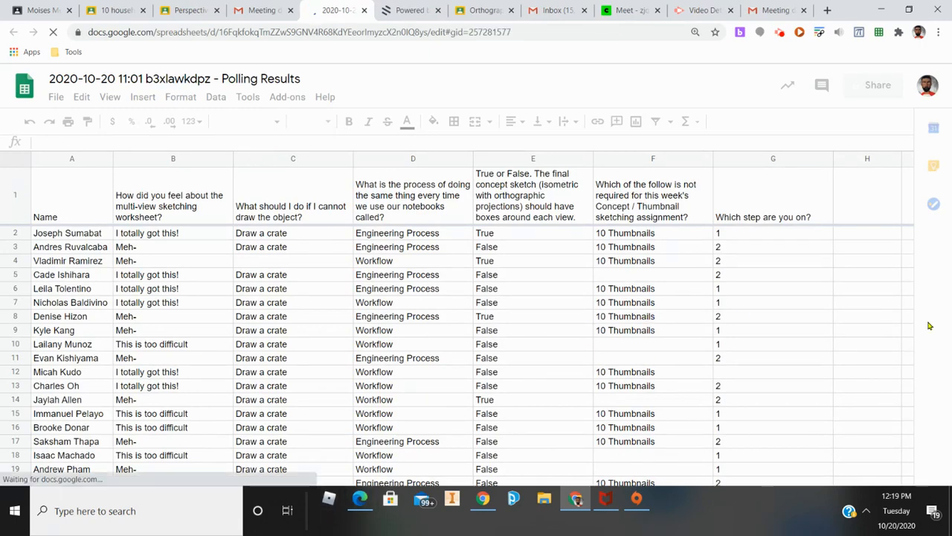
- Read through the student responses on the All Polls tab of the Polling Results sheet
click(71, 217)
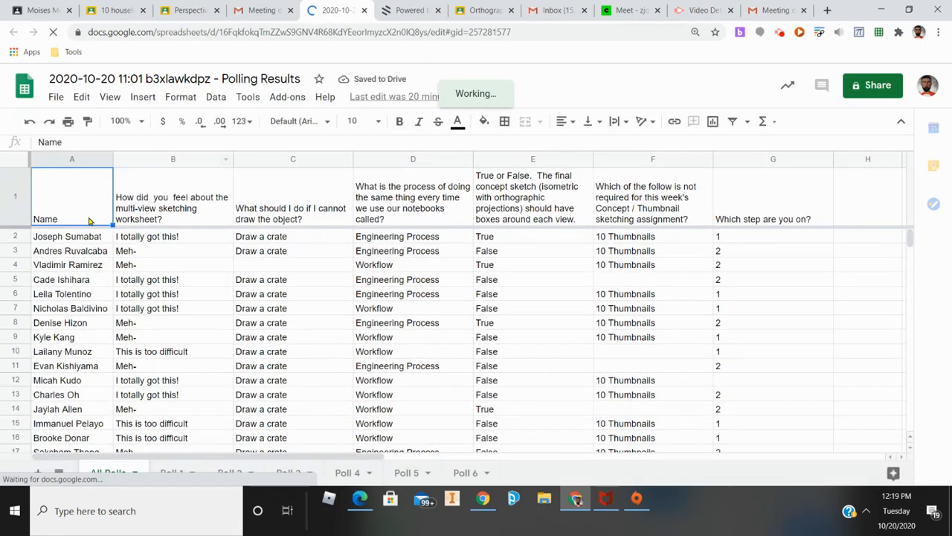
scroll(down, 3)
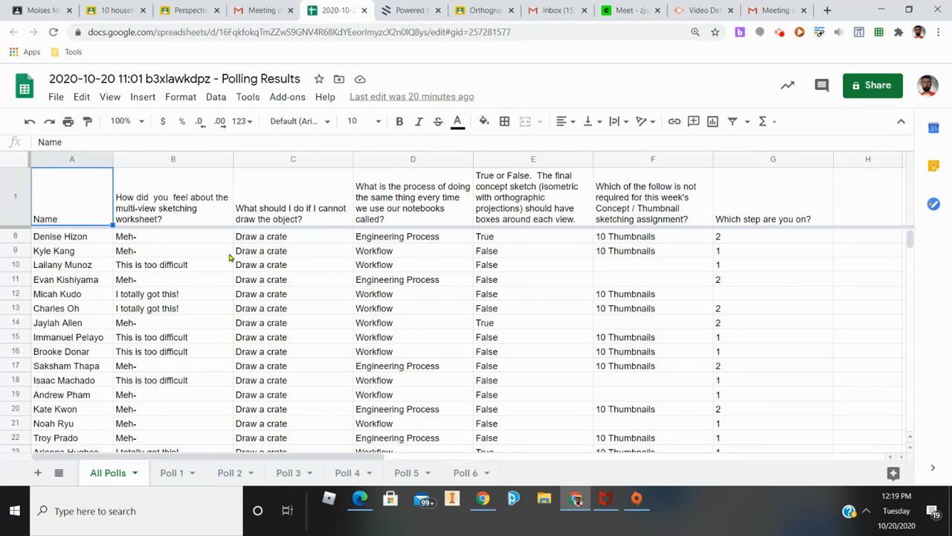
mouse_move(268, 411)
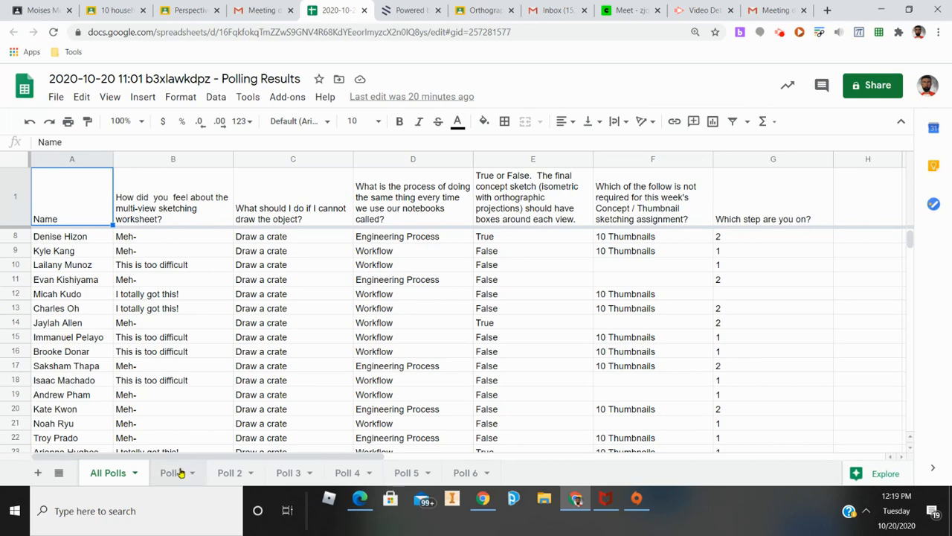
- Review per-question answers on the Poll 1, Poll 3 and Poll 5 sheet tabs
click(172, 473)
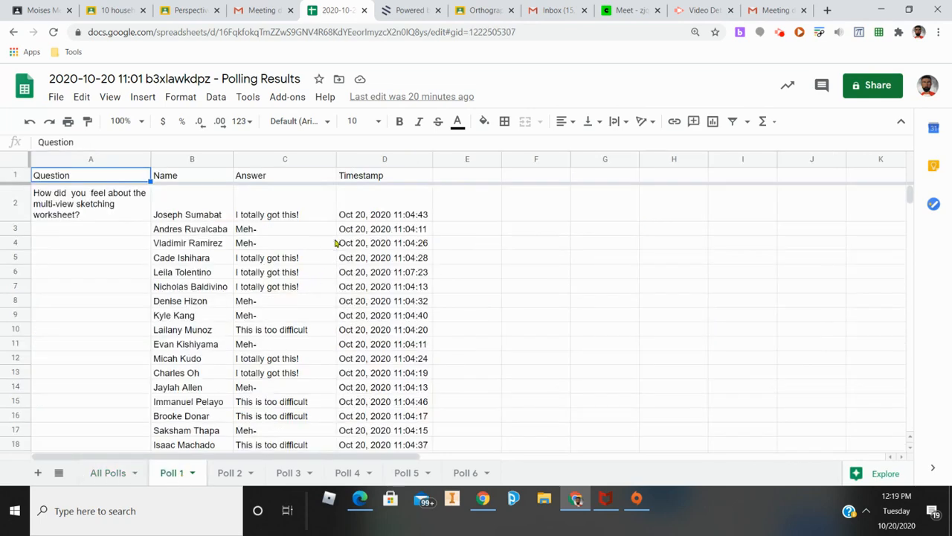
mouse_move(379, 330)
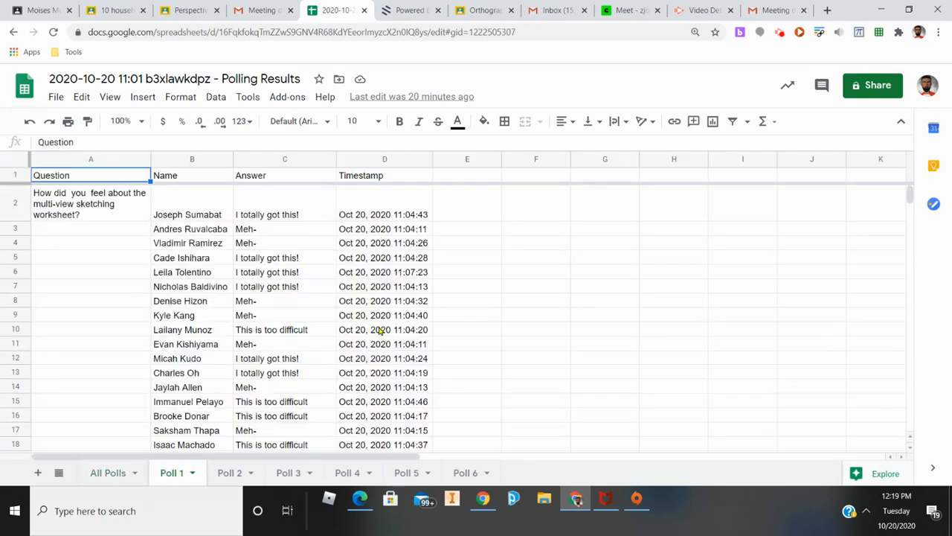
scroll(down, 3)
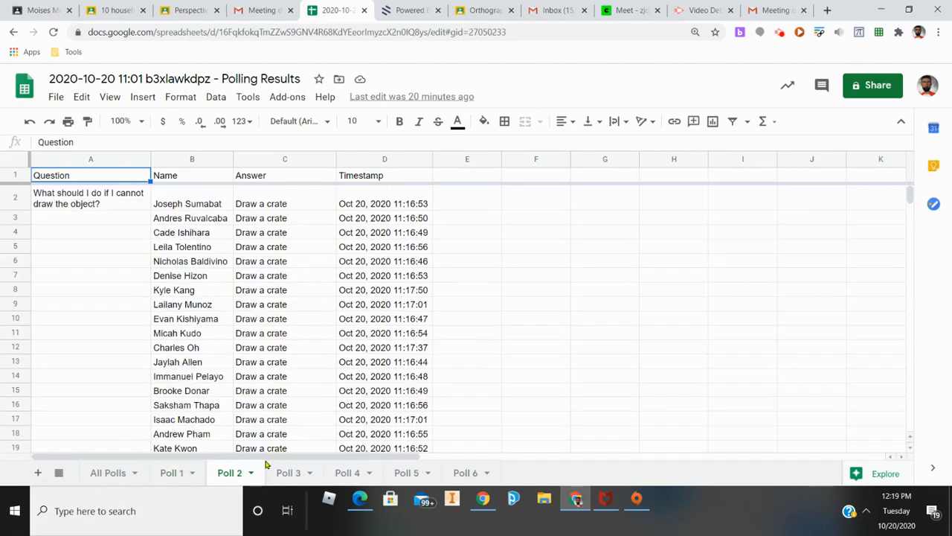
click(289, 473)
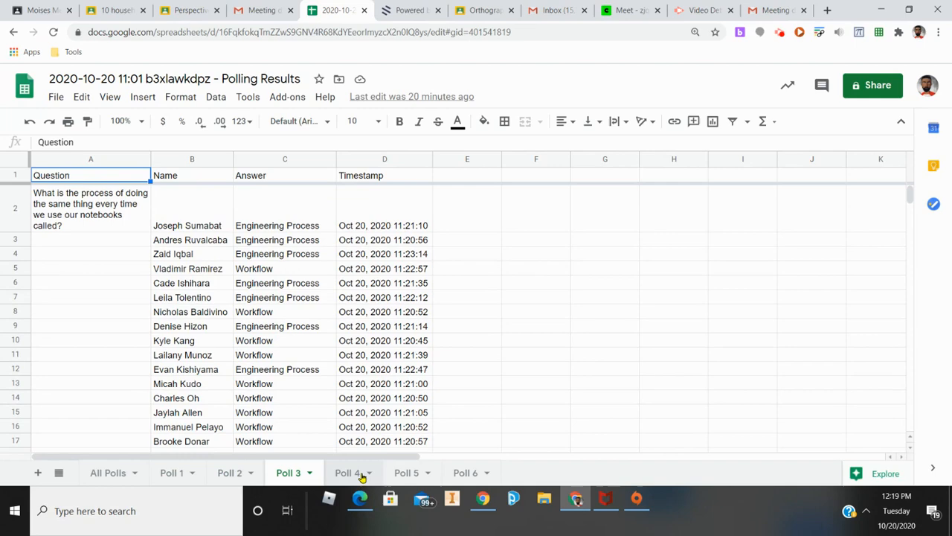
click(406, 473)
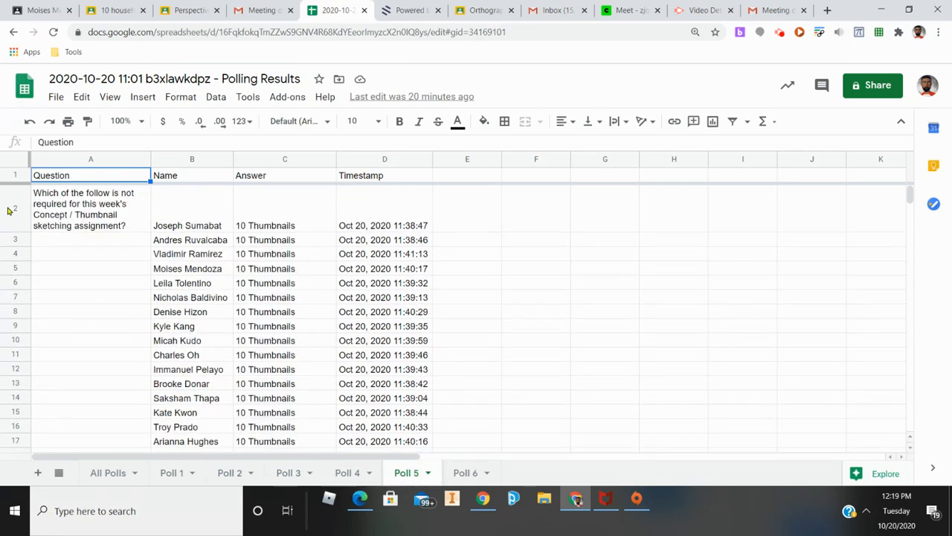